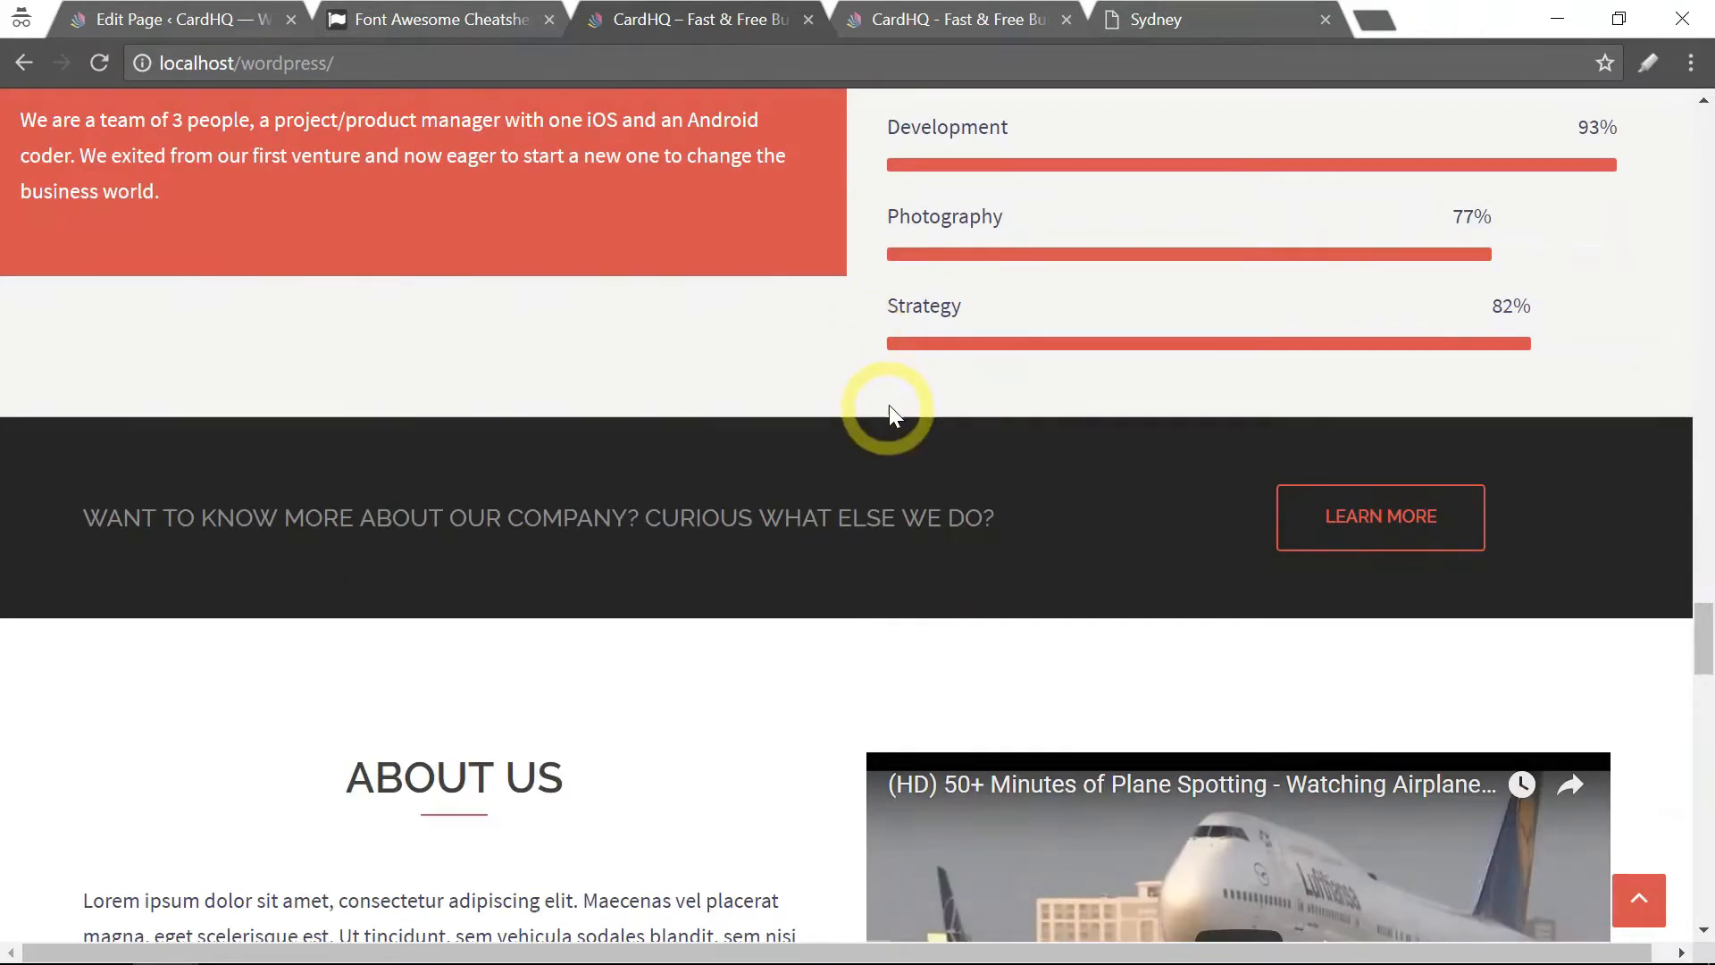
{"action": "mouse_move", "coordinate": [990, 442]}
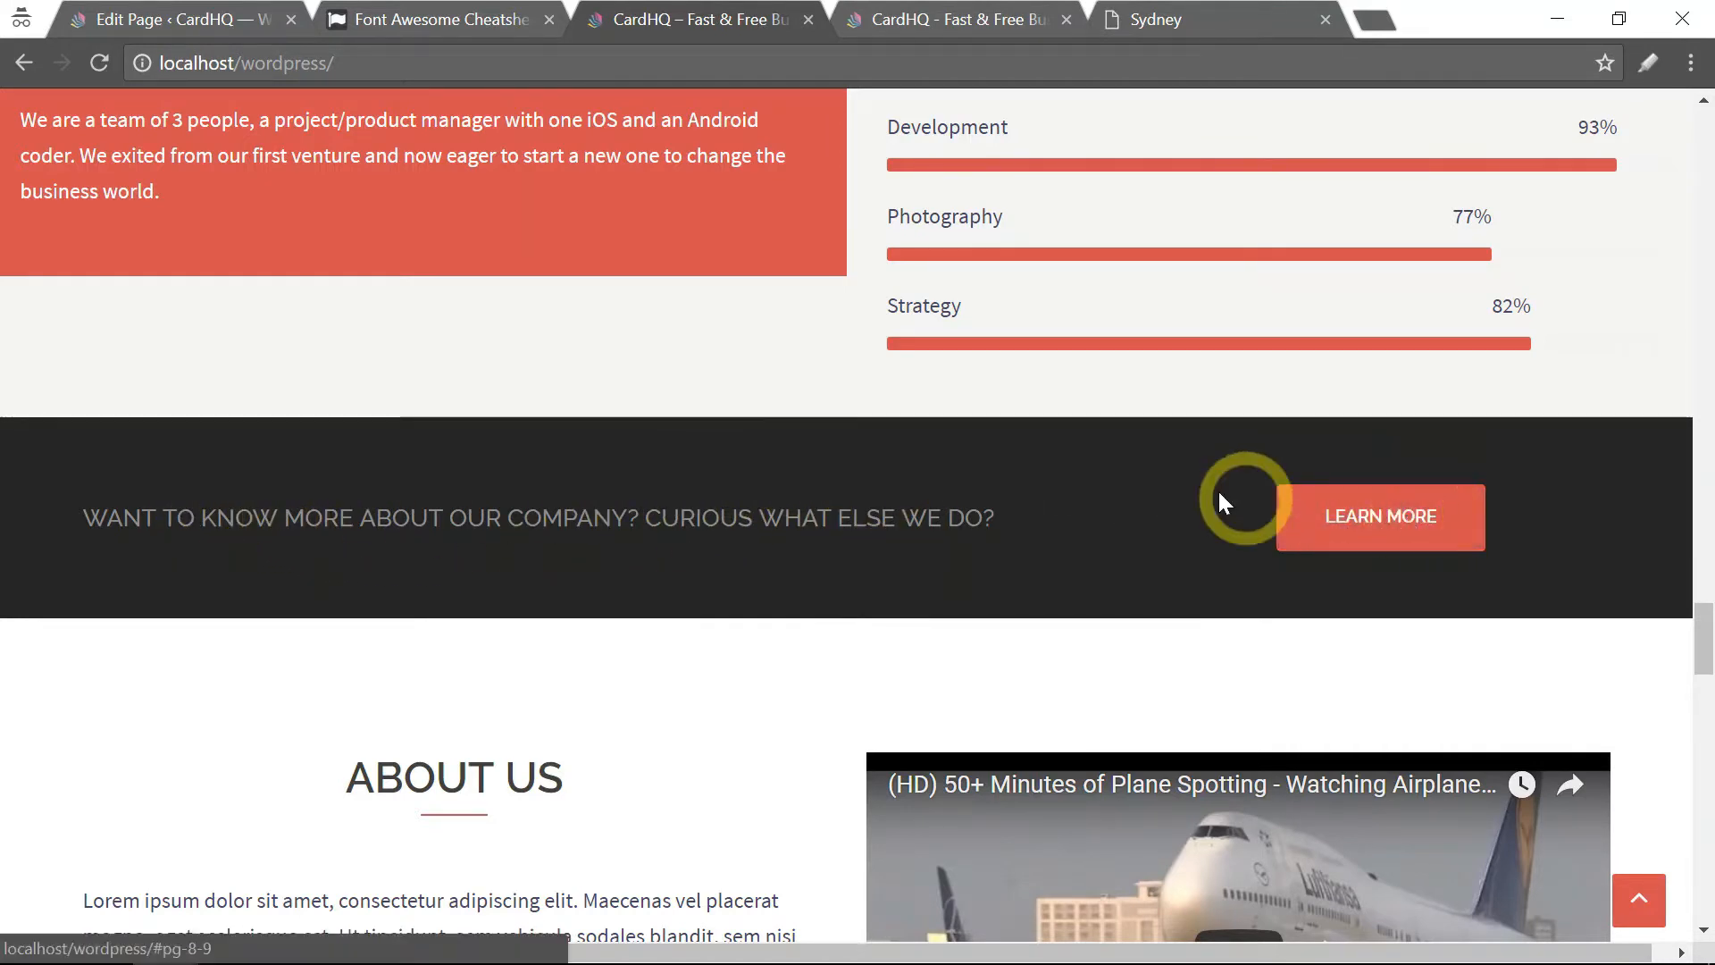
{"action": "mouse_move", "coordinate": [1510, 574]}
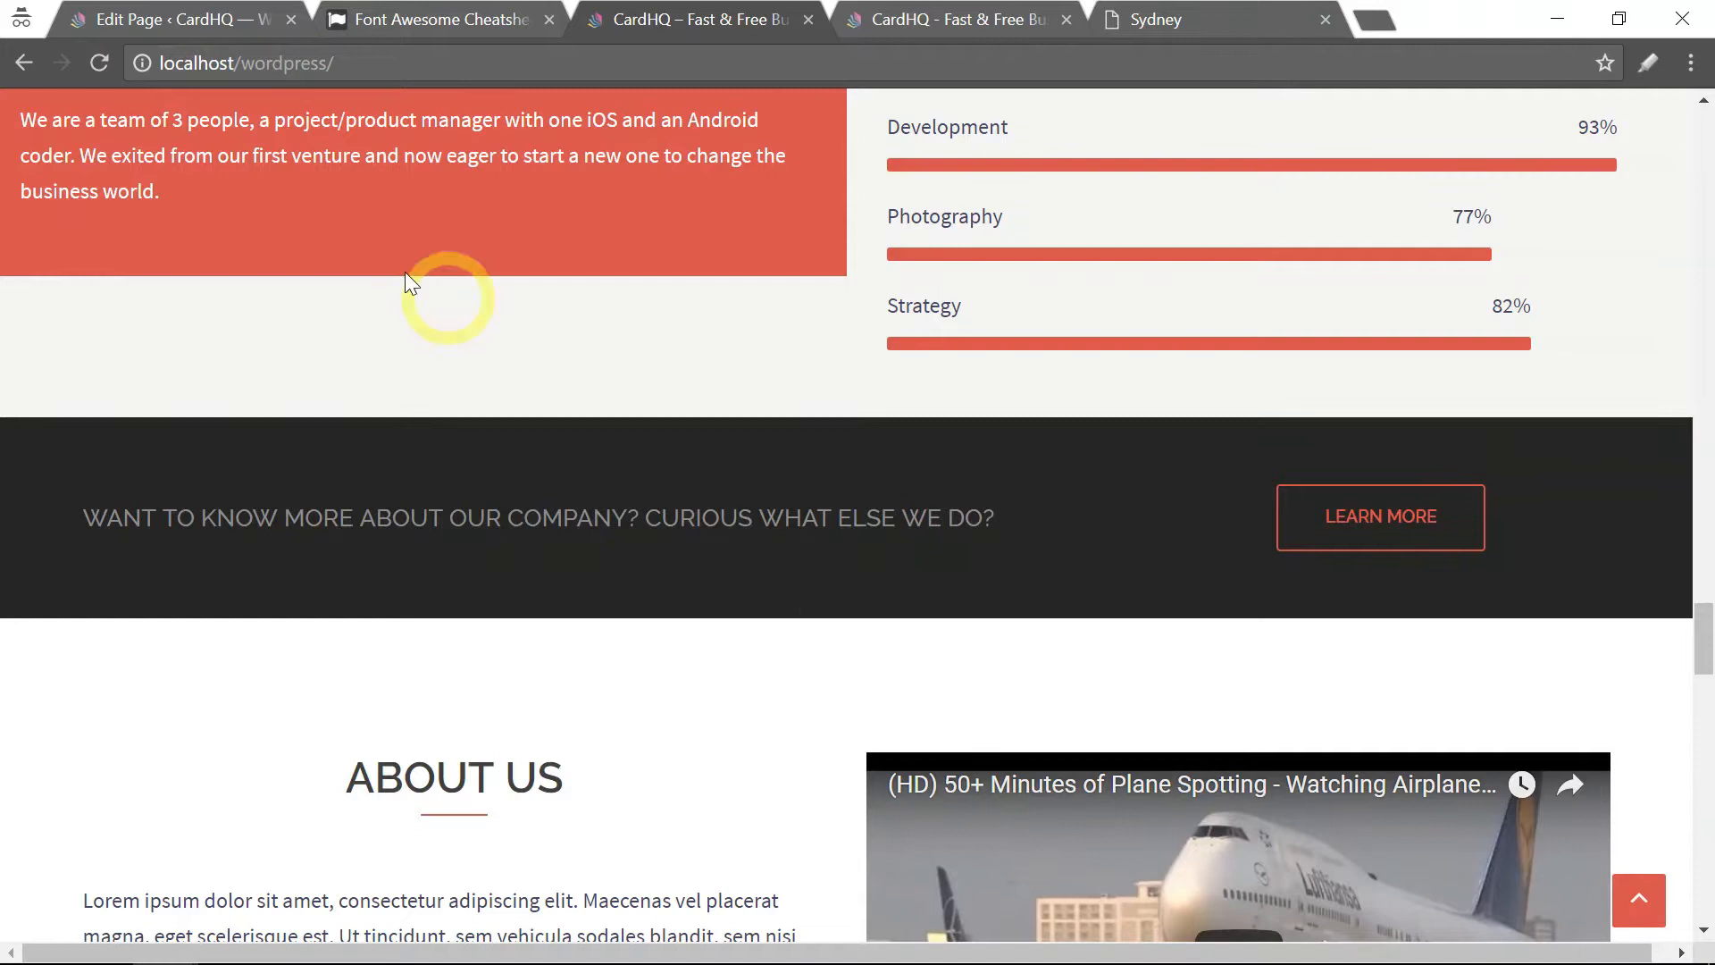
Step: Delete the 'Sydney FP: Call to action' widget from its row in the front-page layout
{"action": "left_click", "coordinate": [164, 17]}
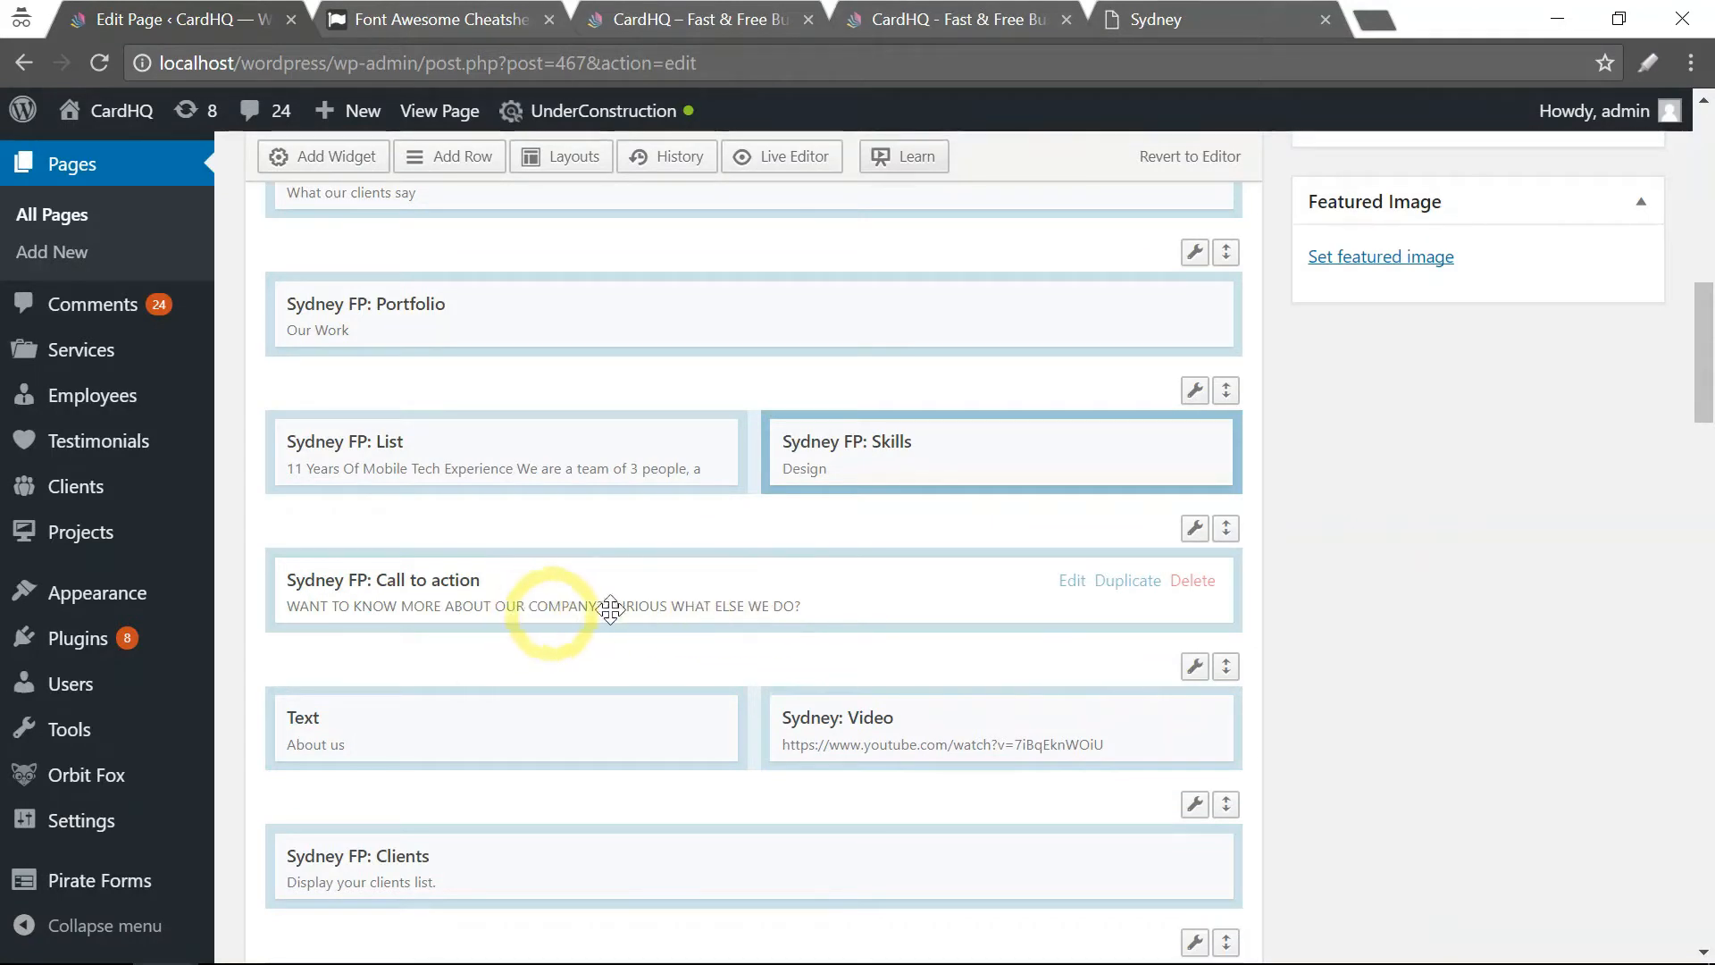
{"action": "mouse_move", "coordinate": [1191, 579]}
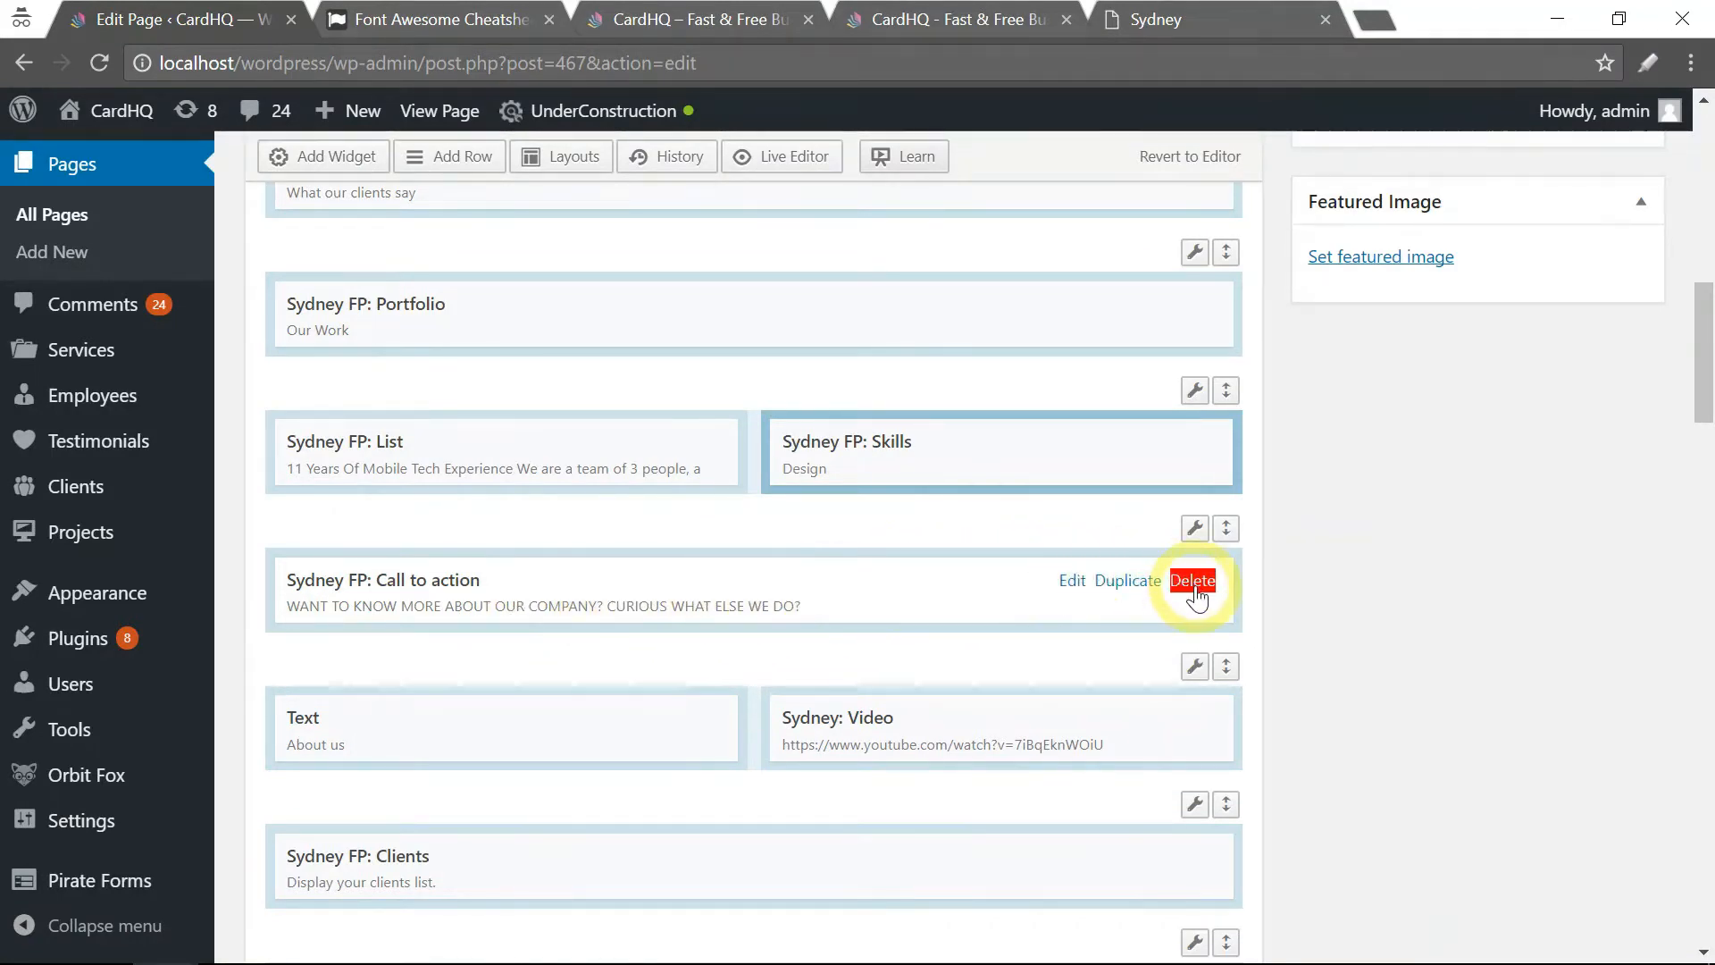
{"action": "left_click", "coordinate": [1193, 529]}
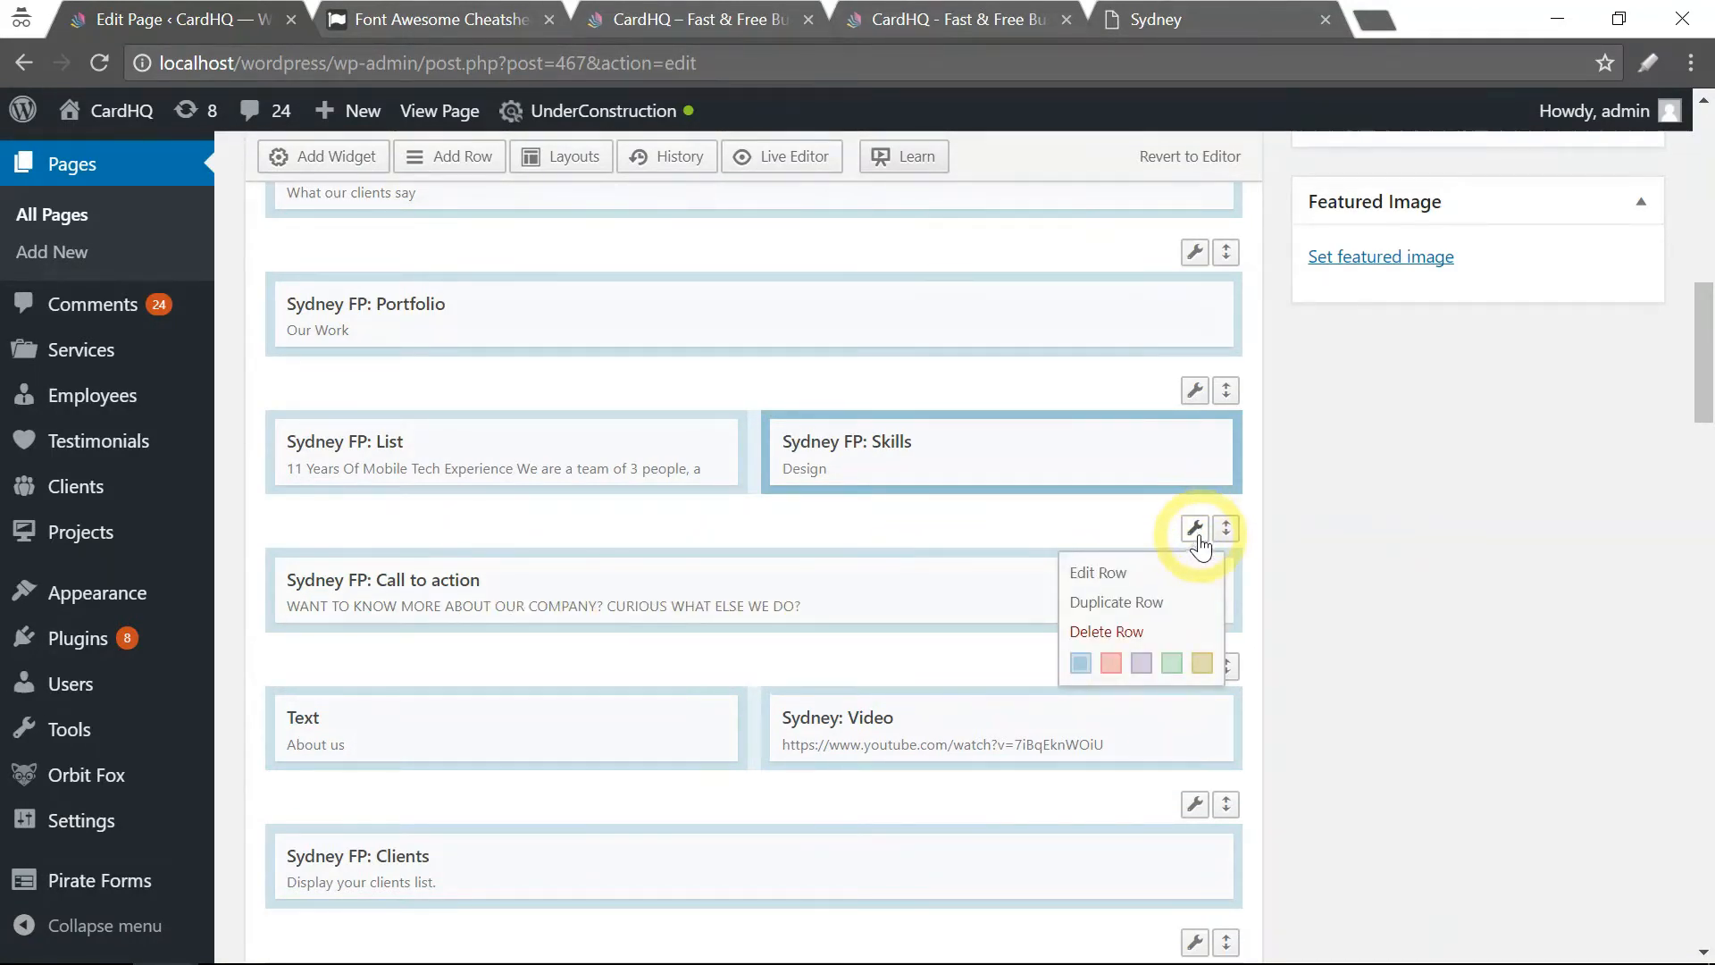
{"action": "mouse_move", "coordinate": [1120, 639]}
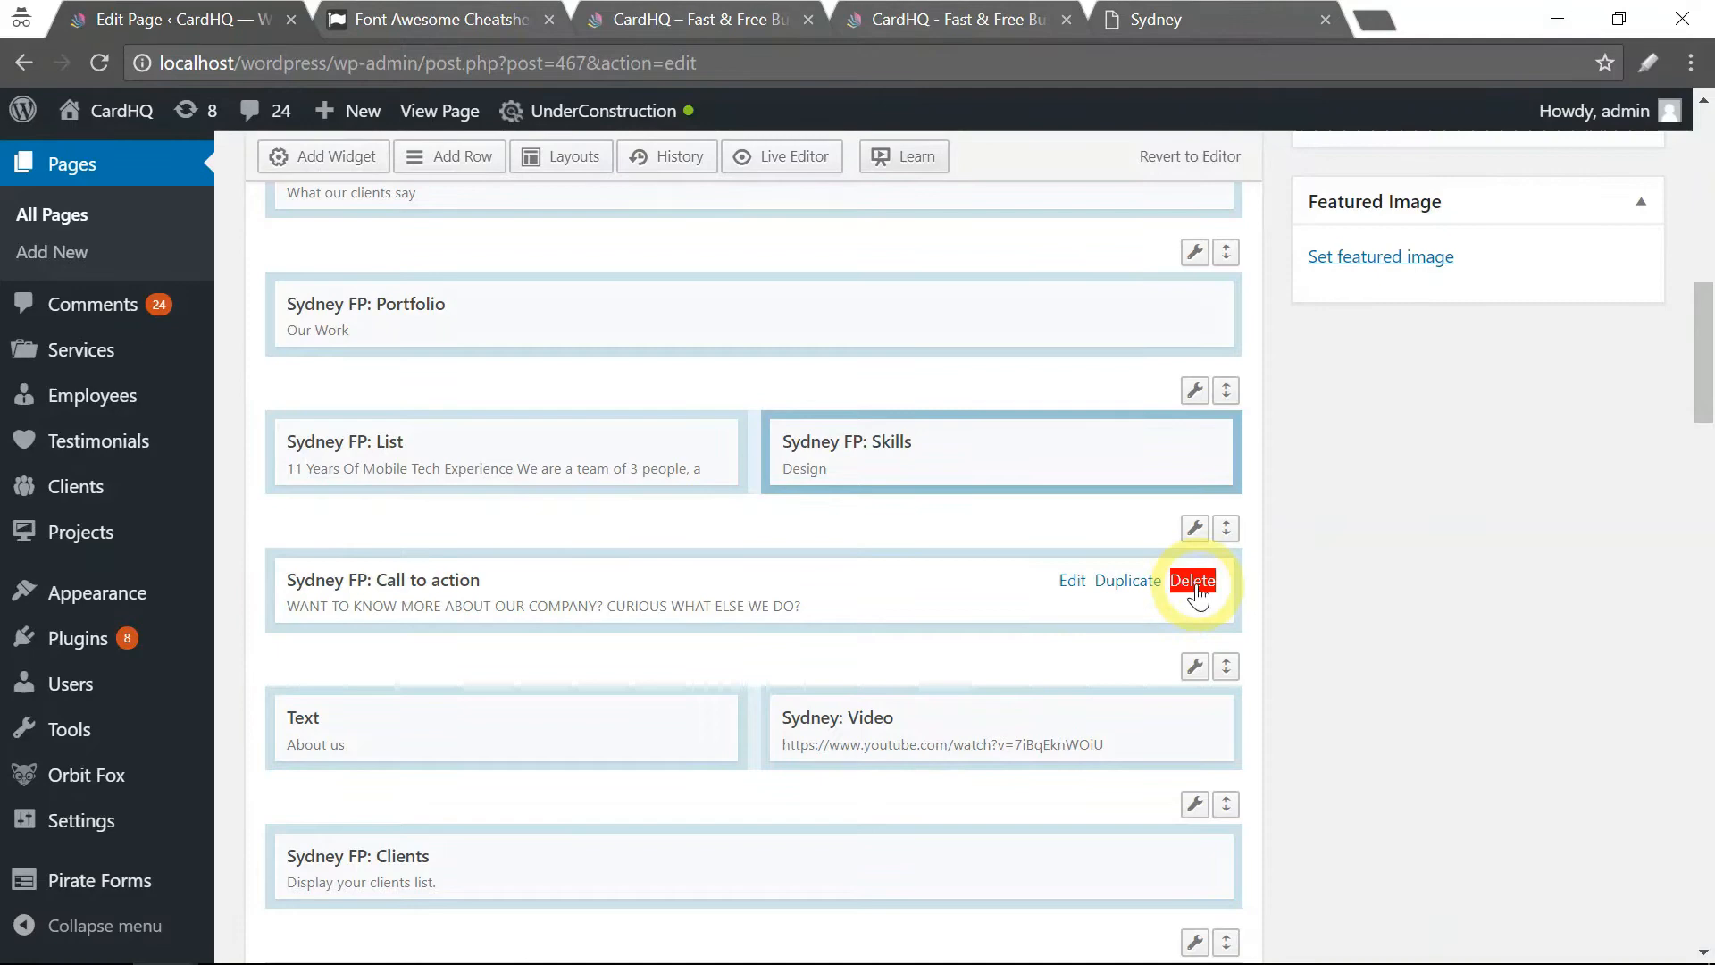
{"action": "left_click", "coordinate": [1194, 580]}
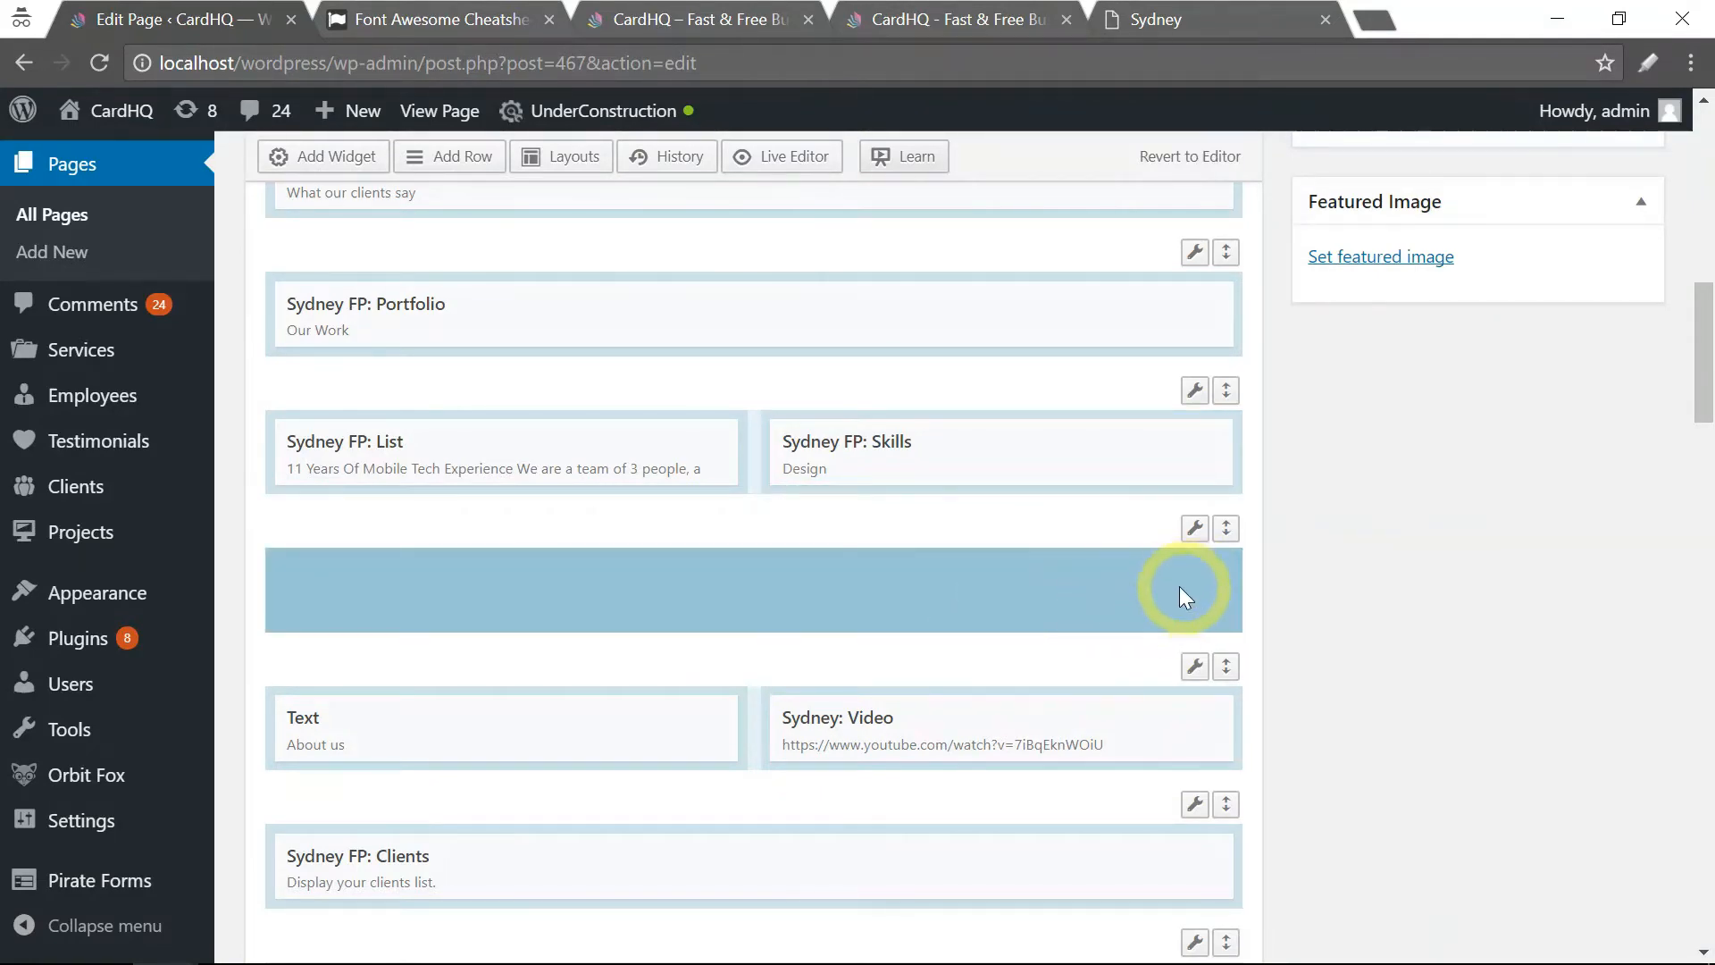
{"action": "scroll", "scroll_direction": "up", "scroll_amount": 3}
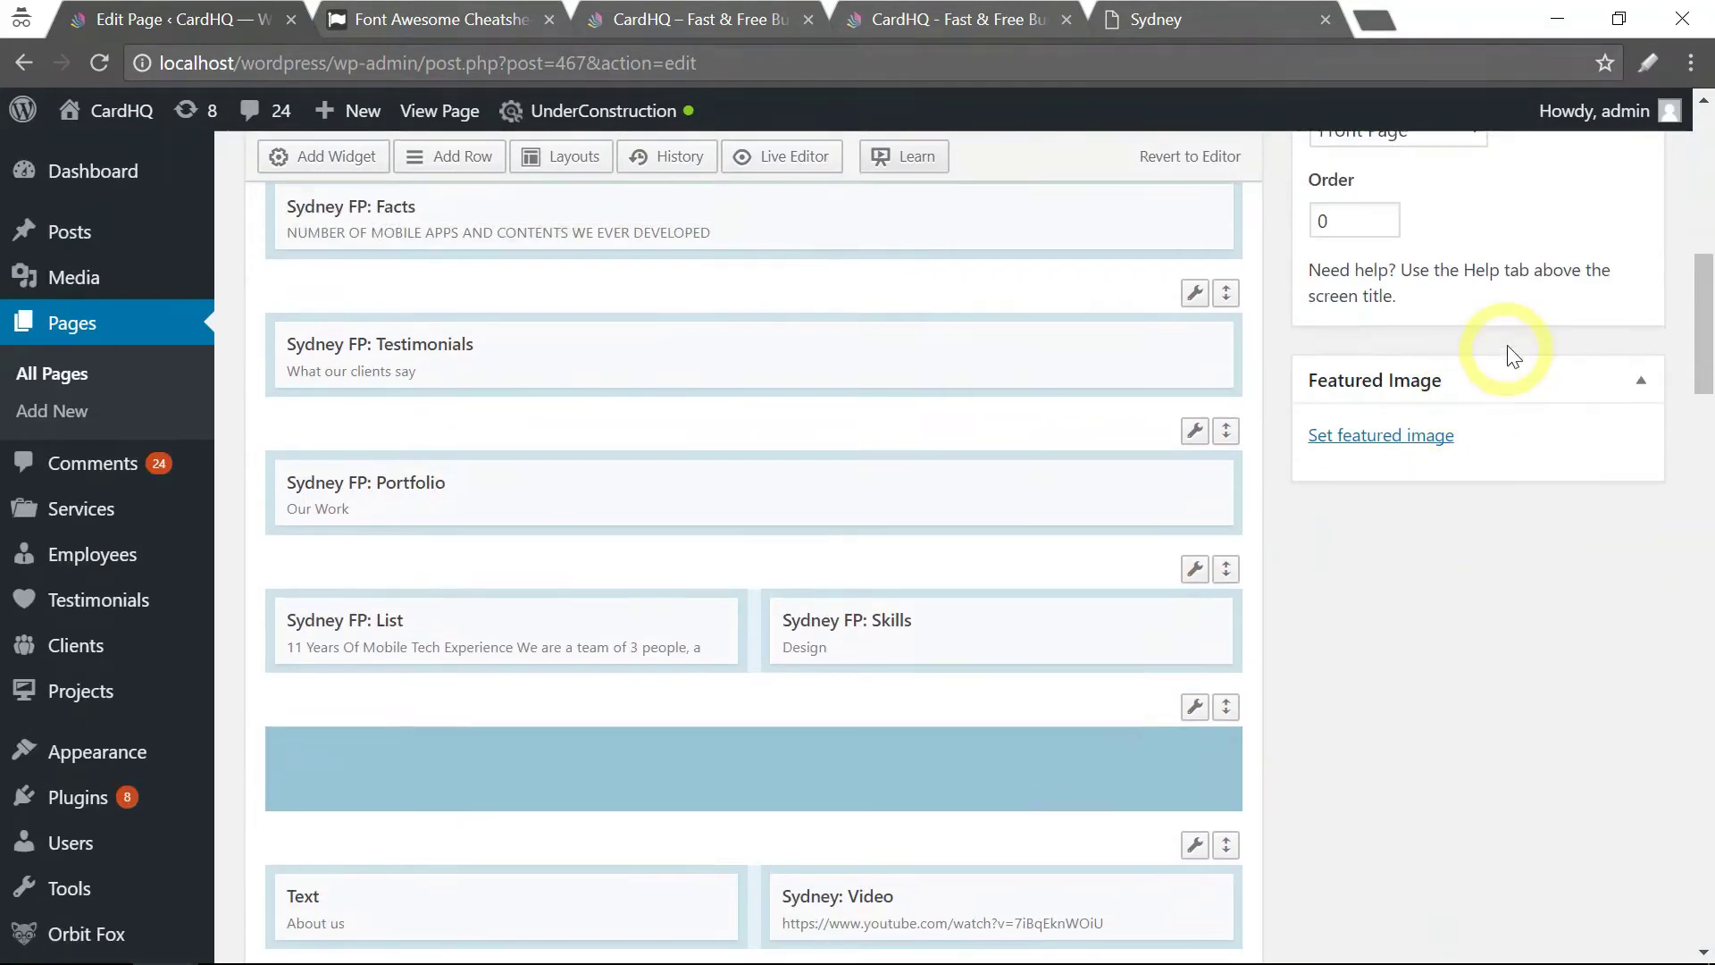
Step: Update the page so the live front page shows the dark band empty
{"action": "left_click", "coordinate": [1605, 211]}
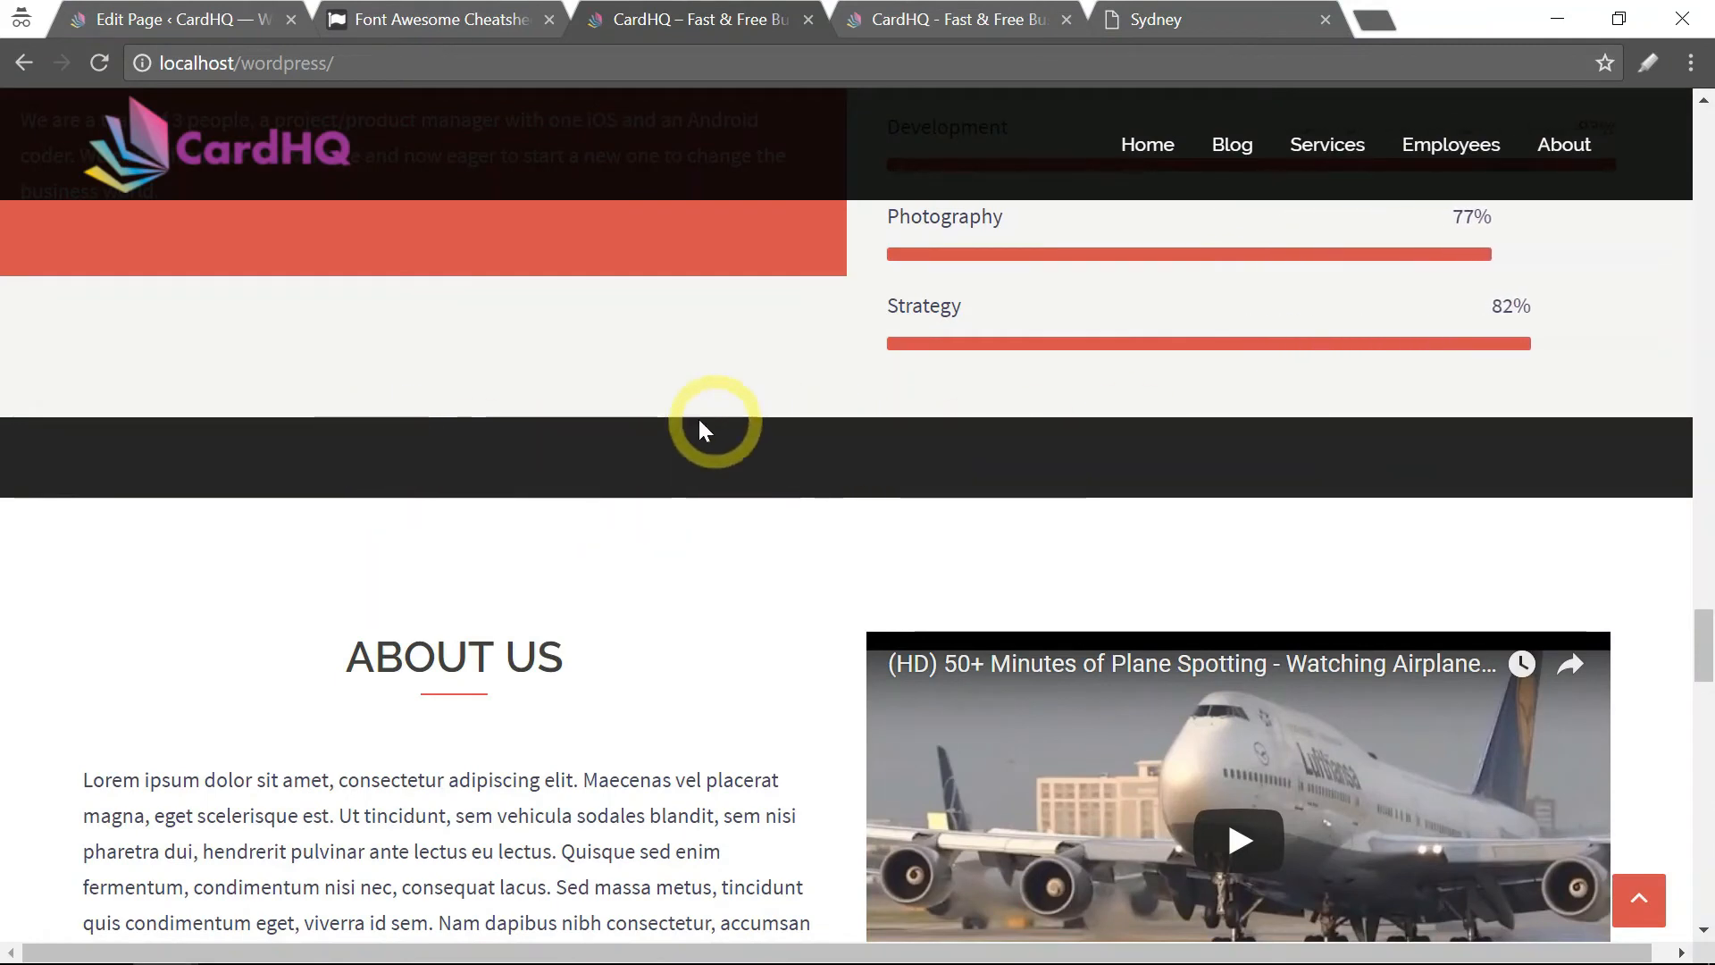
{"action": "mouse_move", "coordinate": [752, 495]}
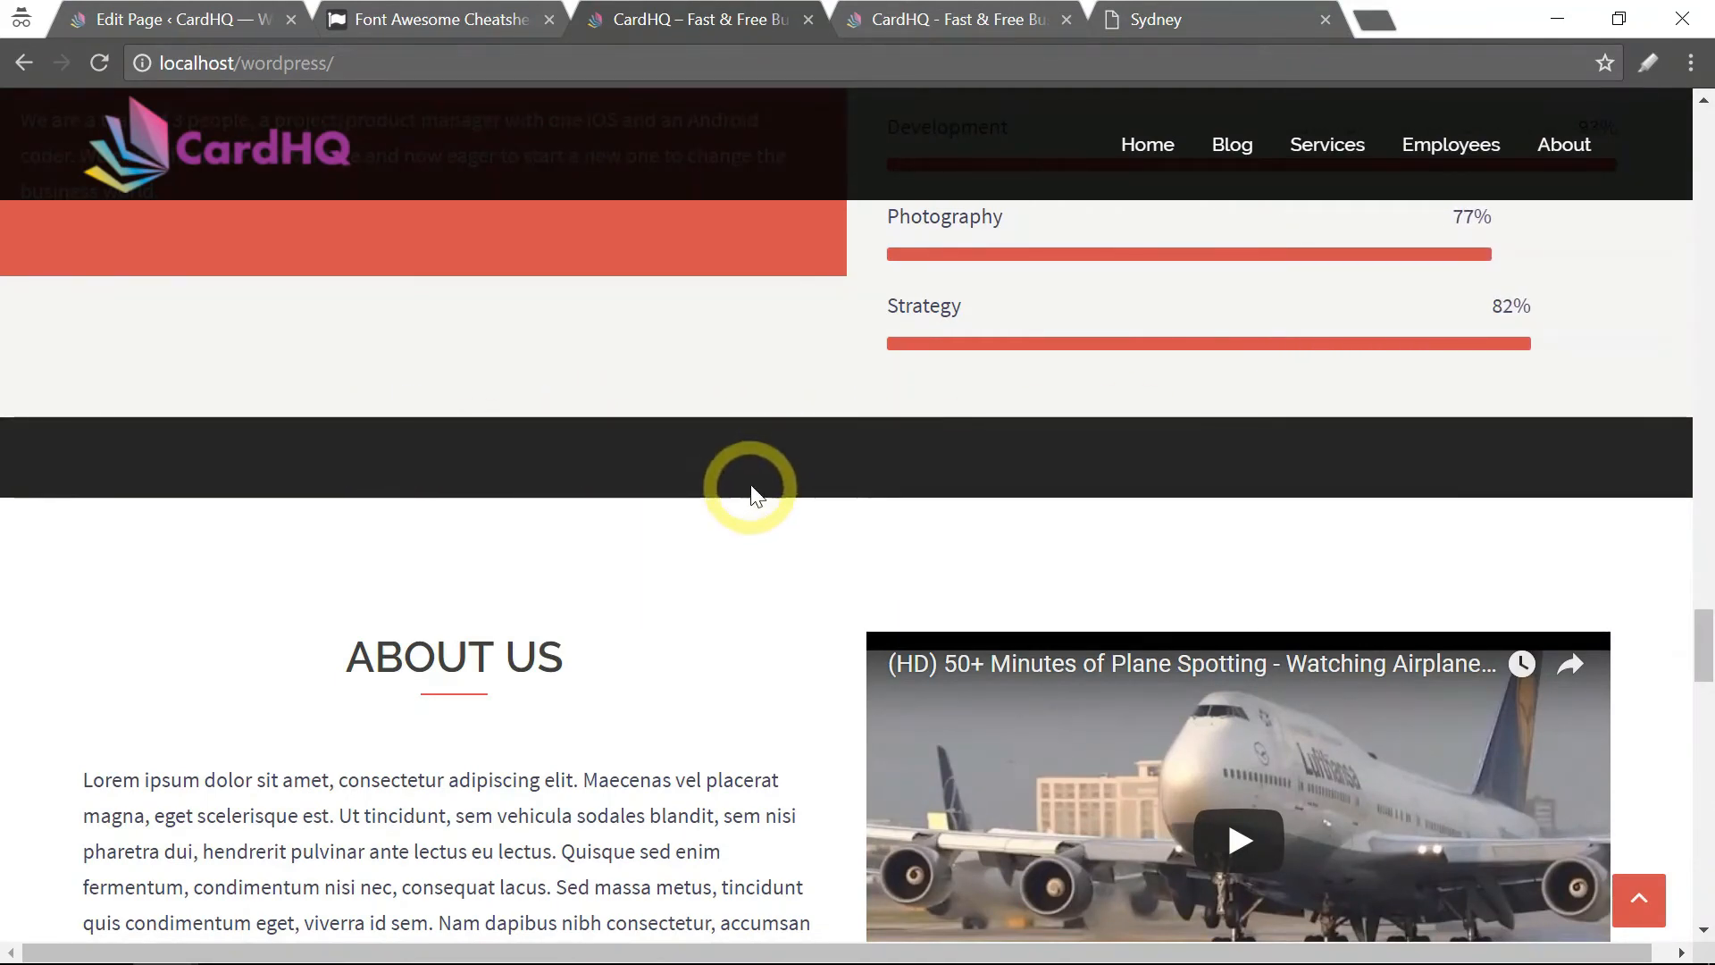
Step: Remove the leftover empty row via its wrench menu's Delete Row option
{"action": "left_click", "coordinate": [176, 17]}
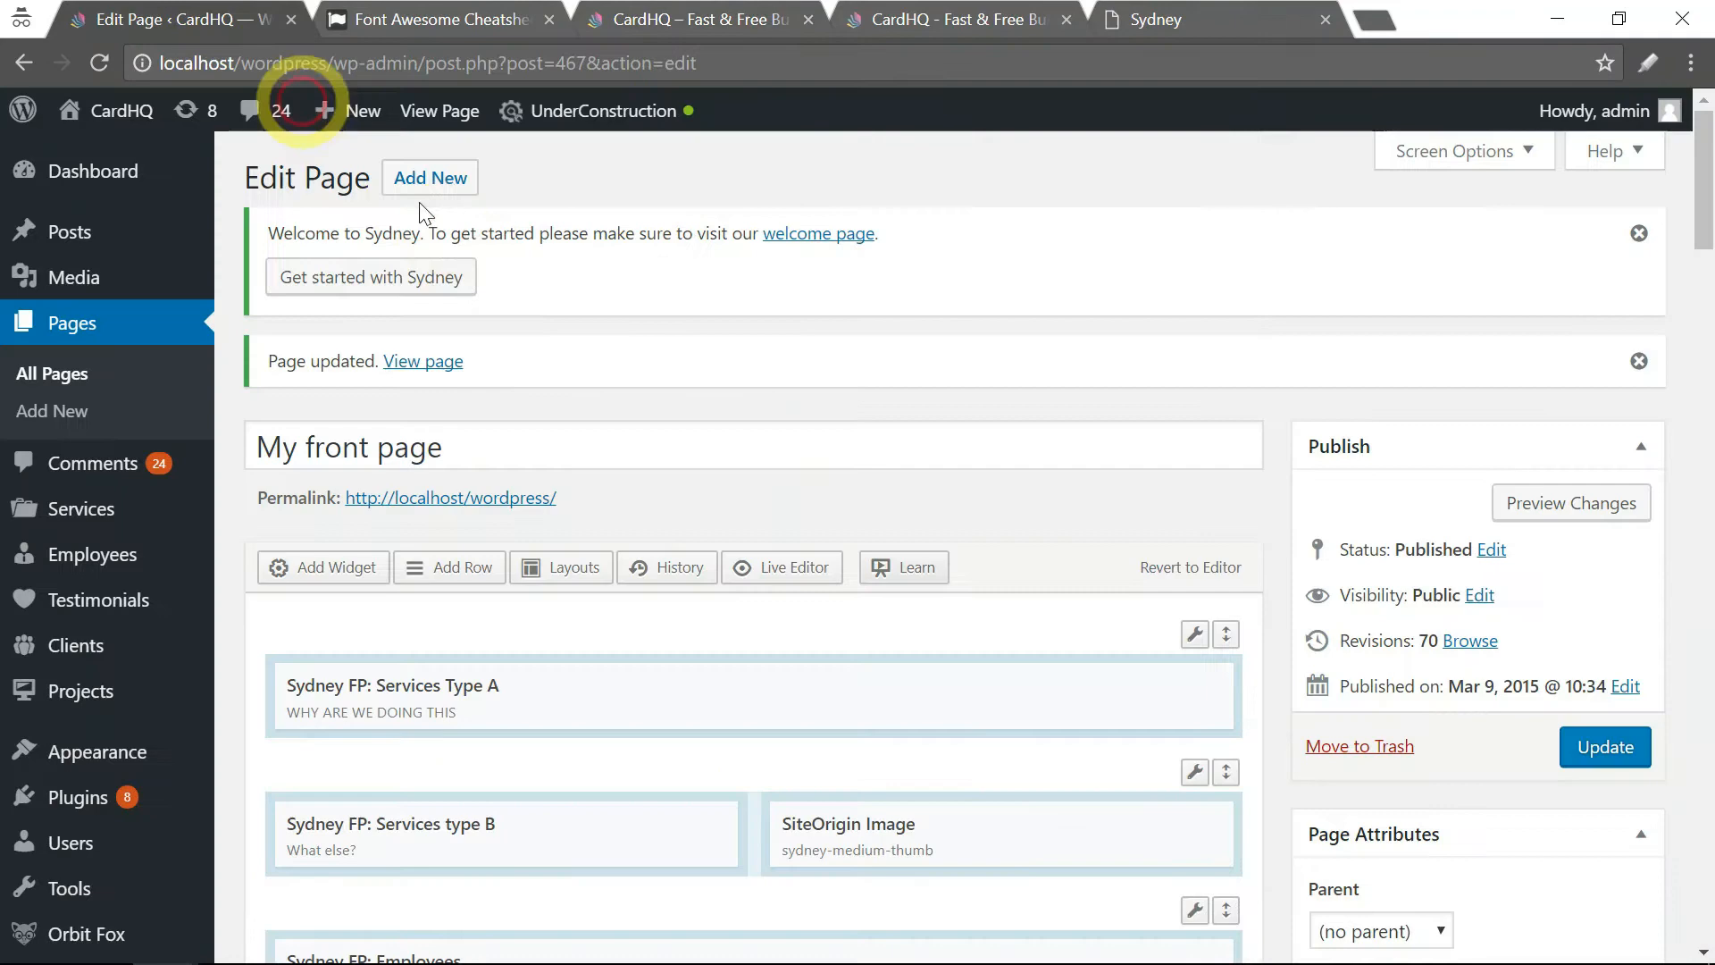
{"action": "scroll", "scroll_direction": "down", "scroll_amount": 3}
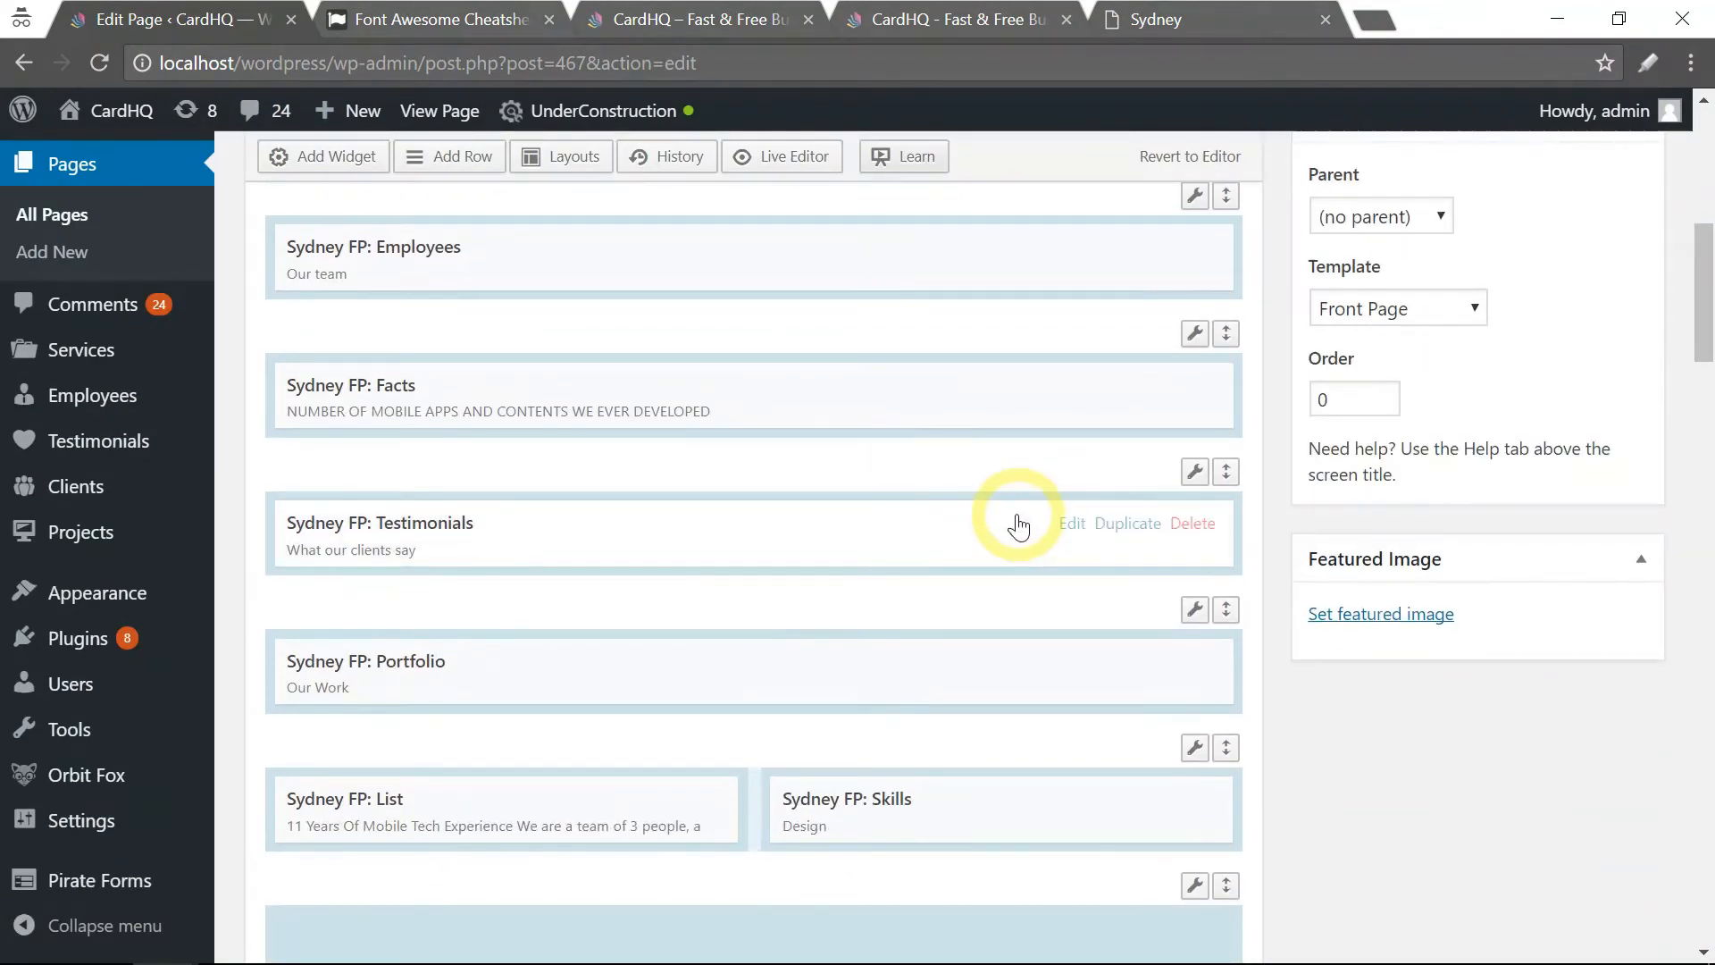
{"action": "left_click", "coordinate": [1194, 529]}
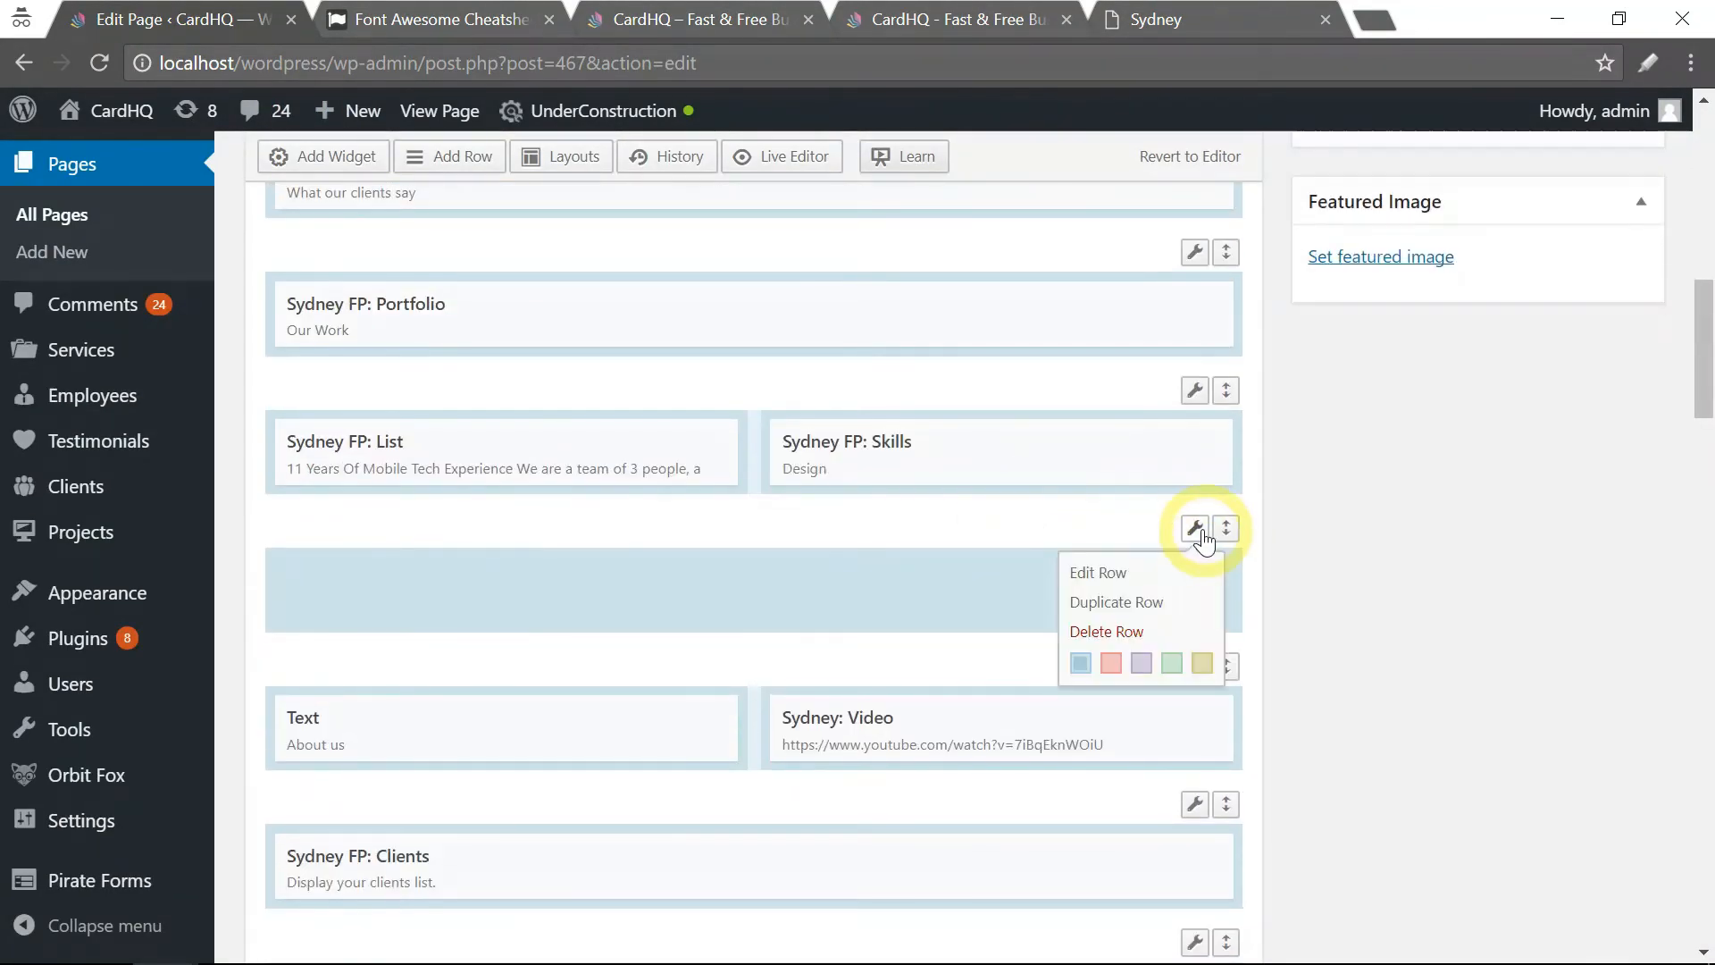
{"action": "mouse_move", "coordinate": [1142, 598]}
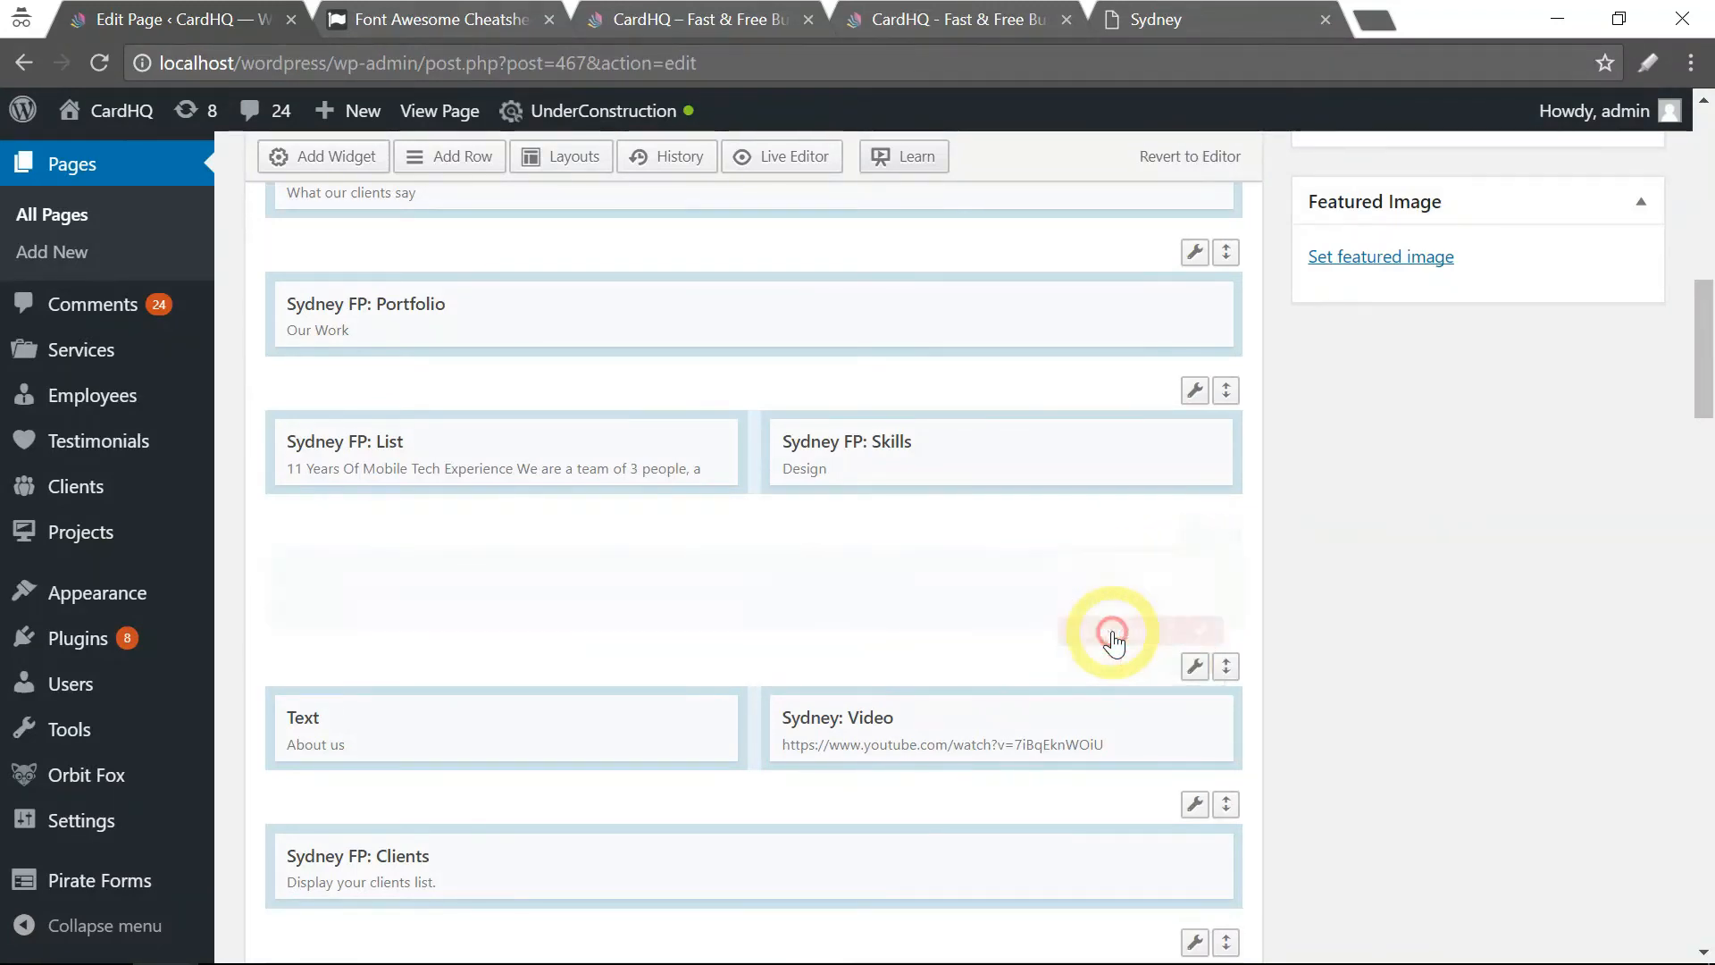
Step: Update the page and reload the live front page to confirm the row is gone
{"action": "scroll", "scroll_direction": "up", "scroll_amount": 3}
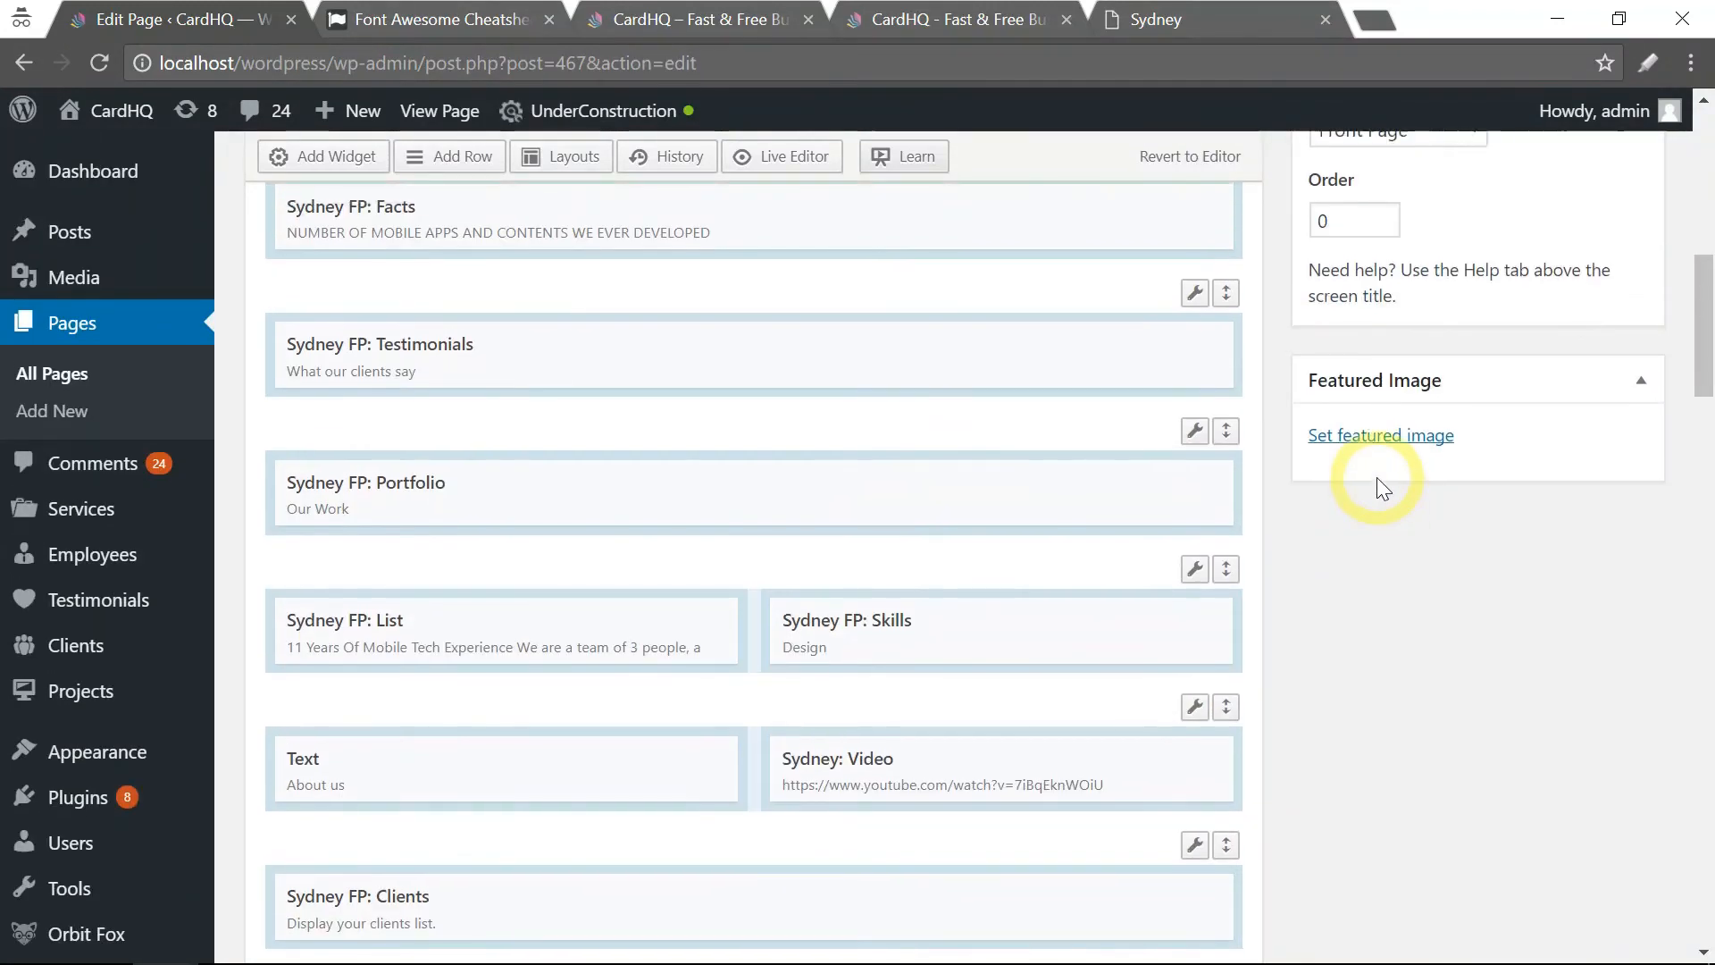
{"action": "left_click", "coordinate": [1602, 211]}
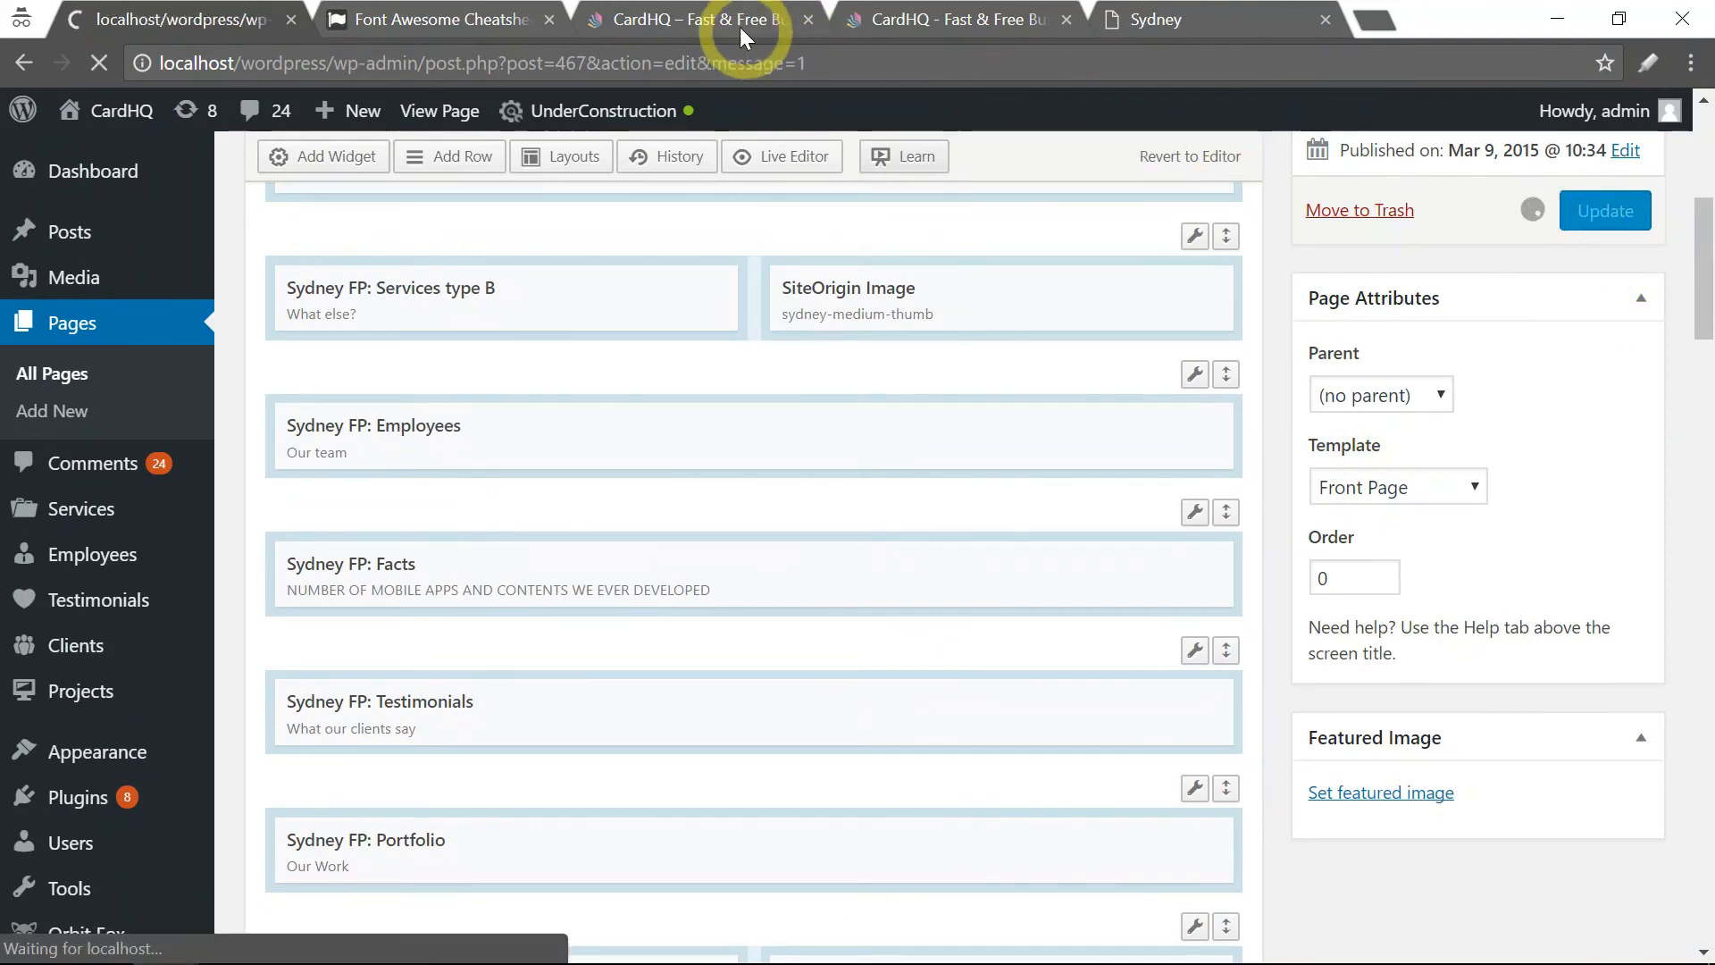
{"action": "left_click", "coordinate": [439, 111]}
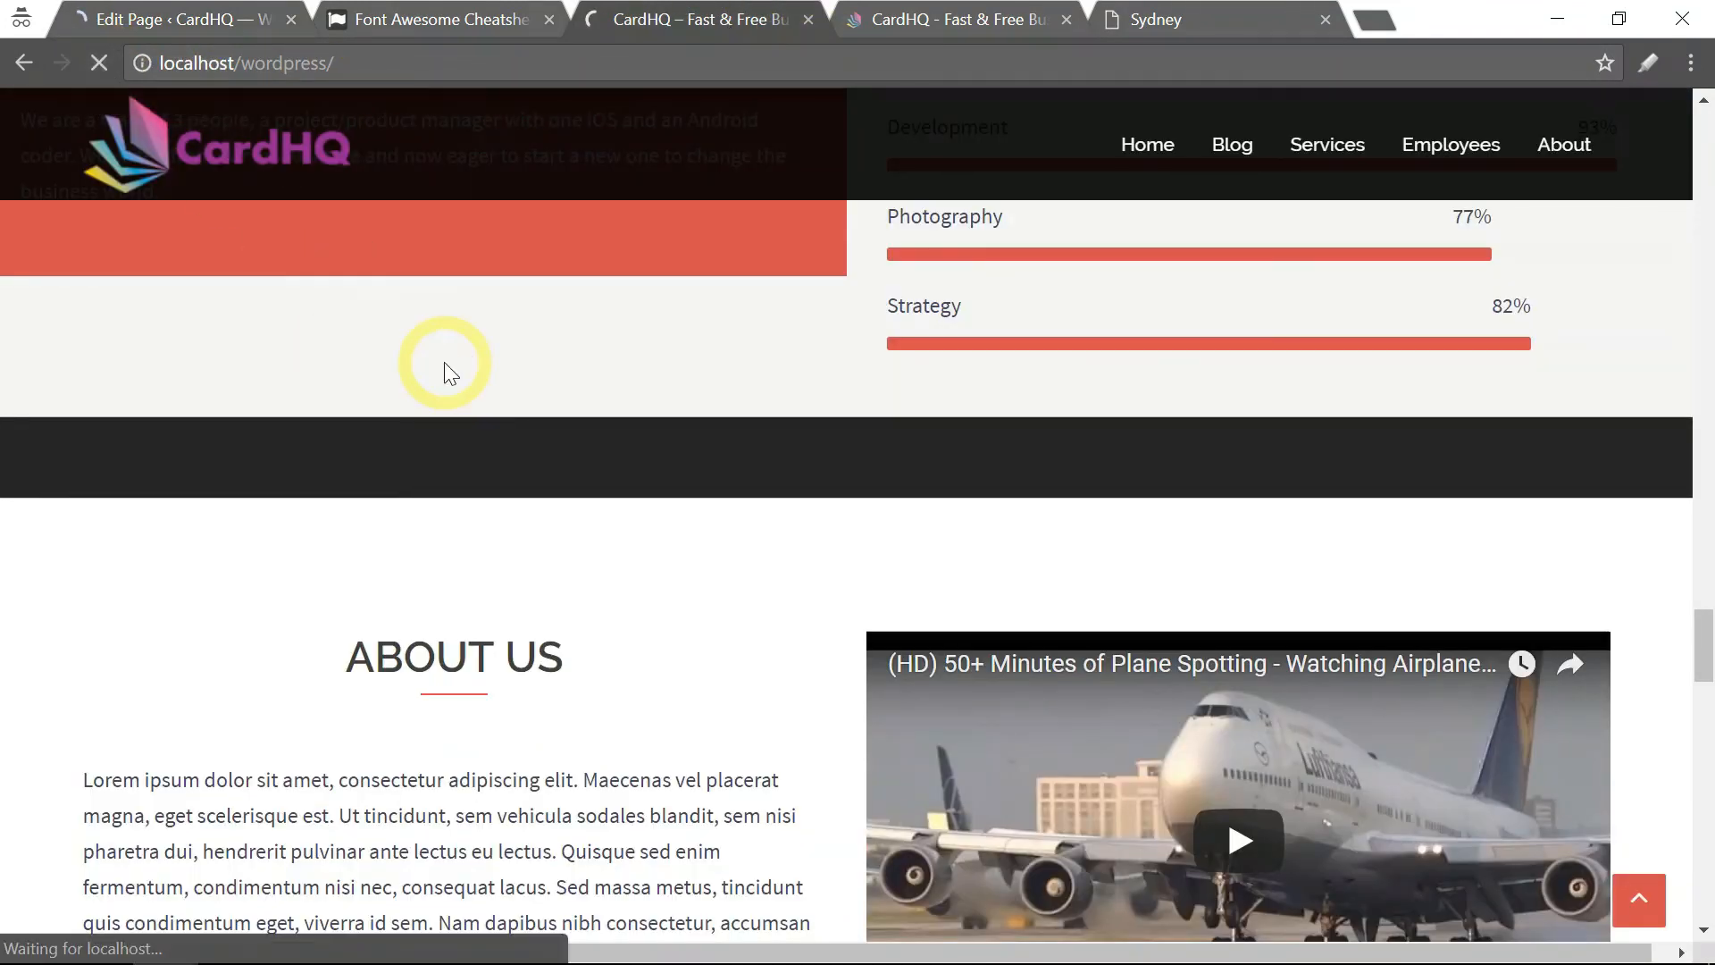